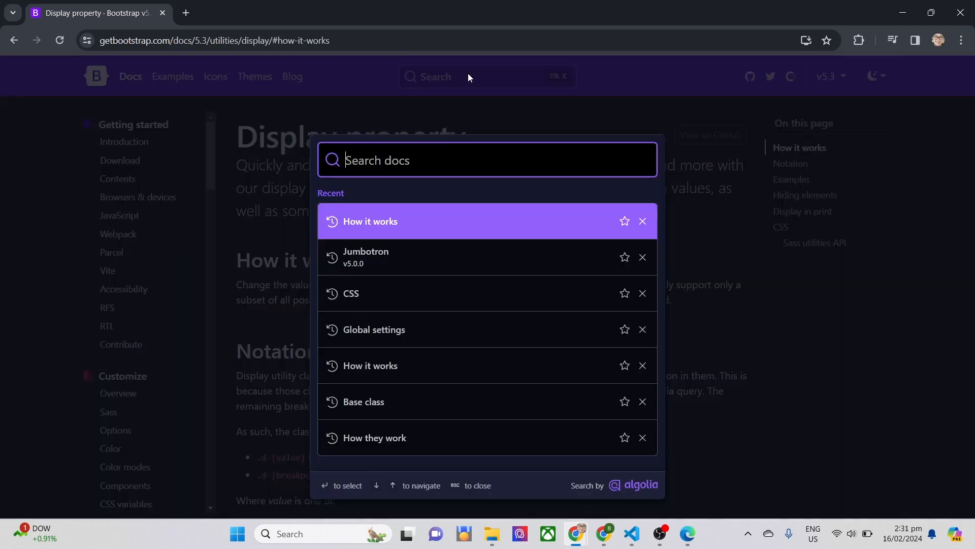
Search the Bootstrap docs for 'display 1' and open the Typography page.
type("display 1")
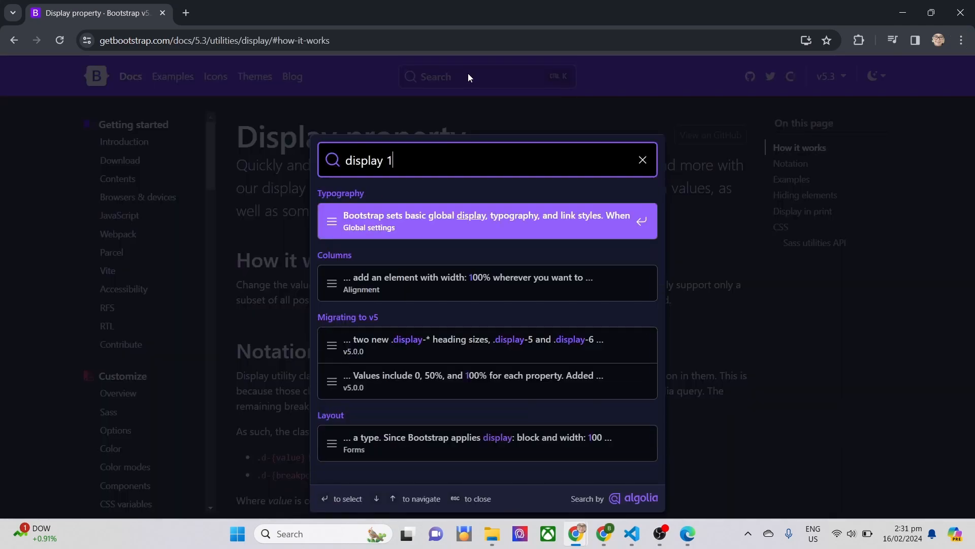
left_click(487, 221)
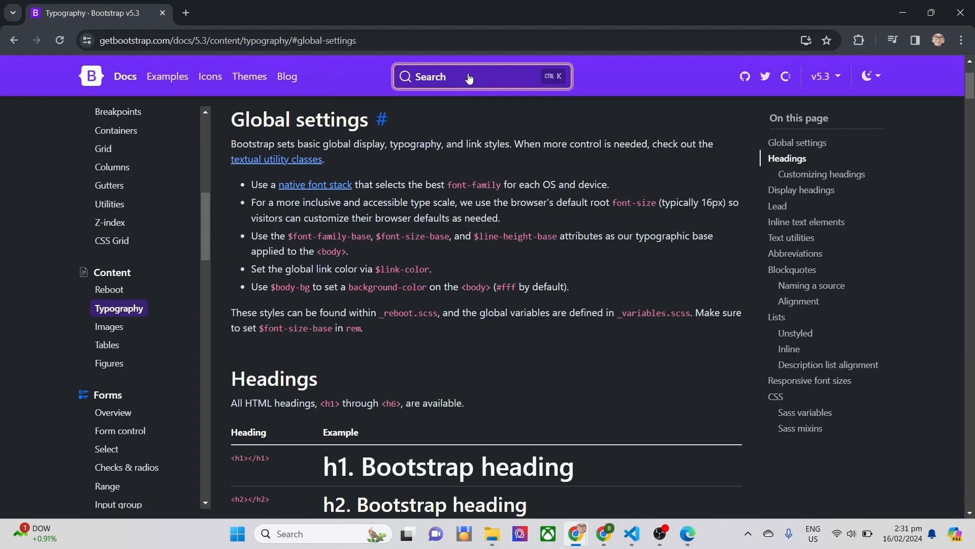
mouse_move(474, 212)
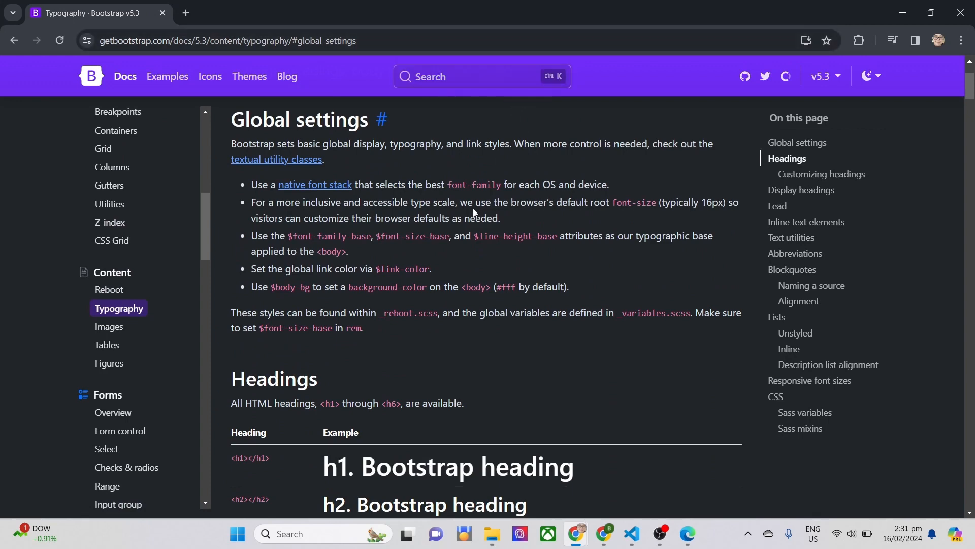
scroll("down", 3)
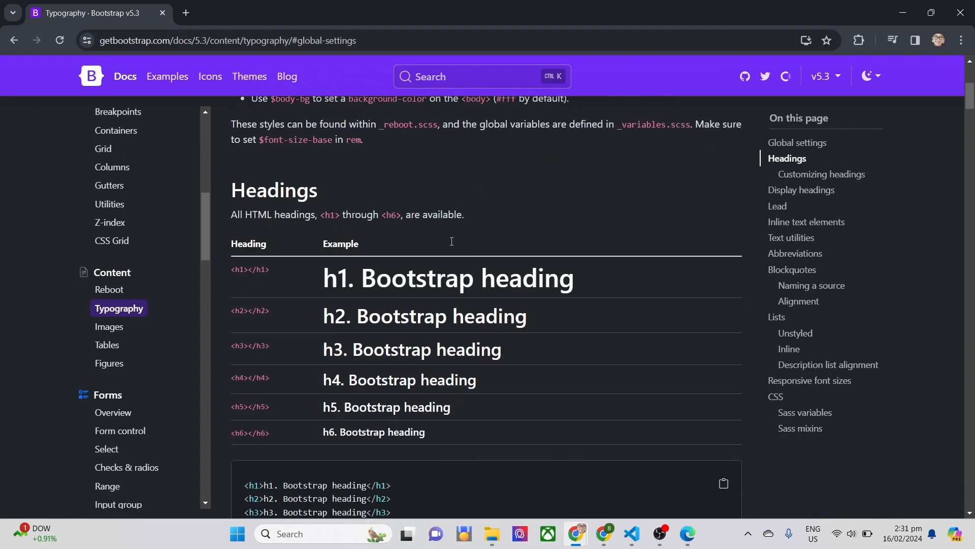
scroll("down", 3)
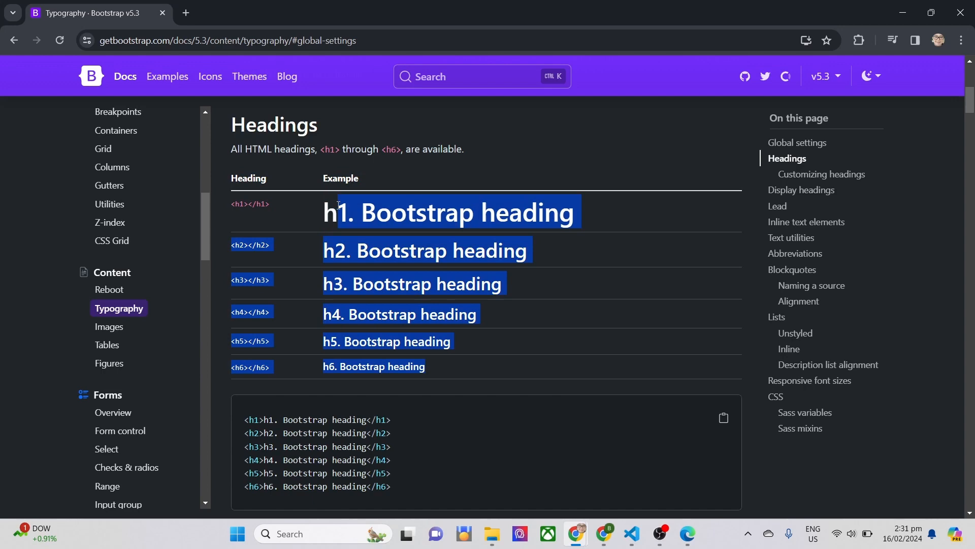
Scroll to Display headings and select the display-1 and display-6 class examples.
scroll("down", 3)
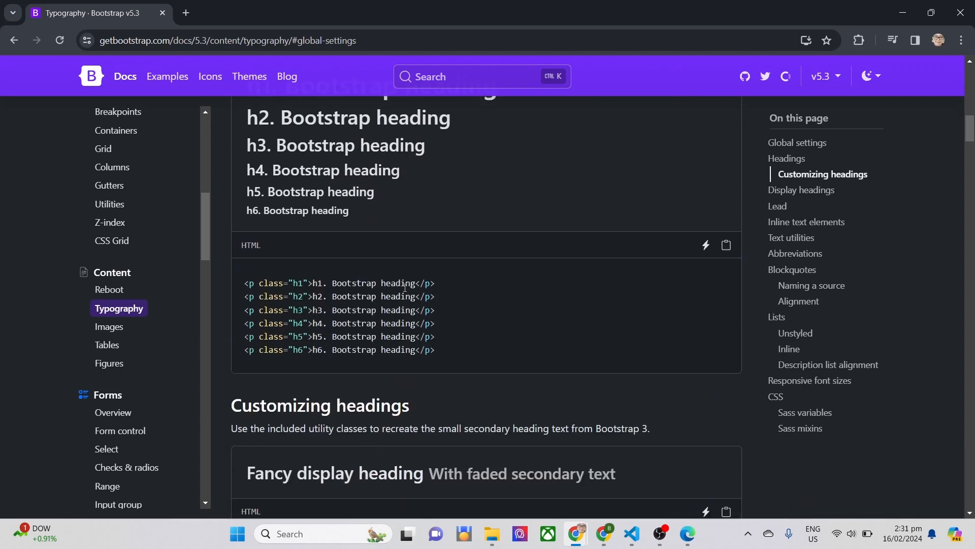
scroll("down", 3)
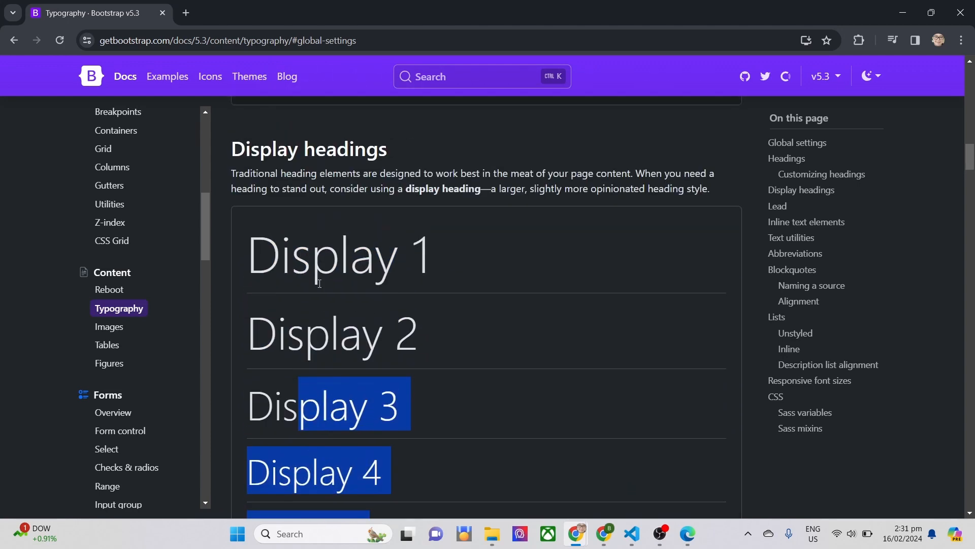
scroll("down", 3)
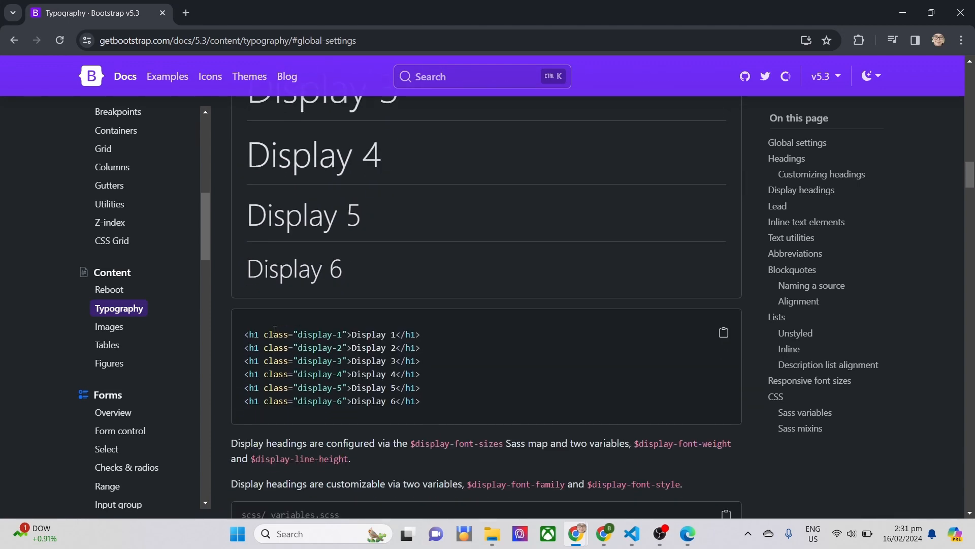
double_click(305, 334)
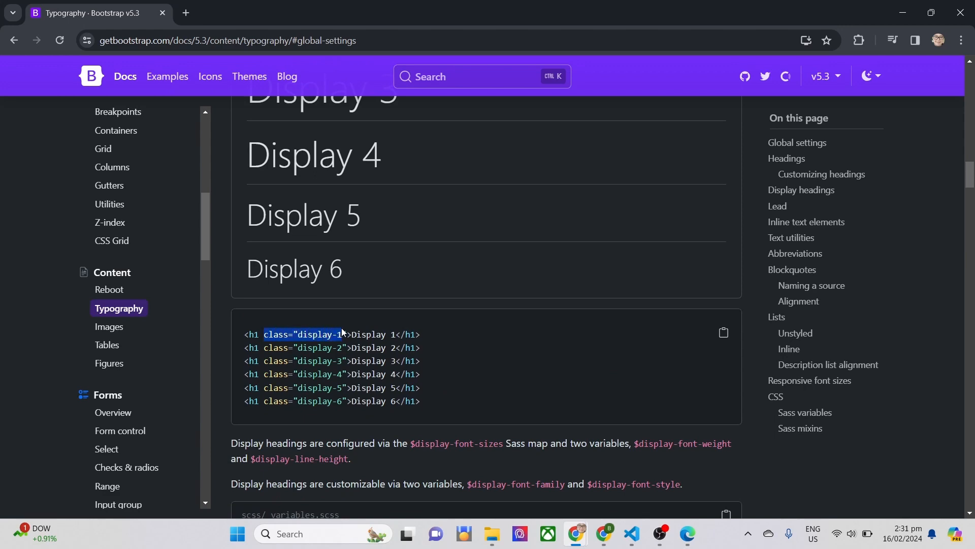
double_click(302, 401)
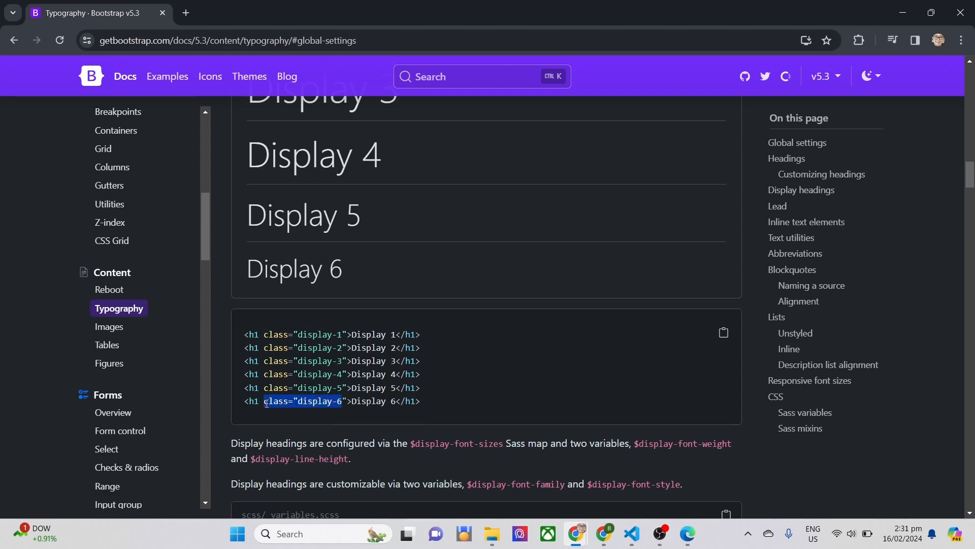
left_click(630, 539)
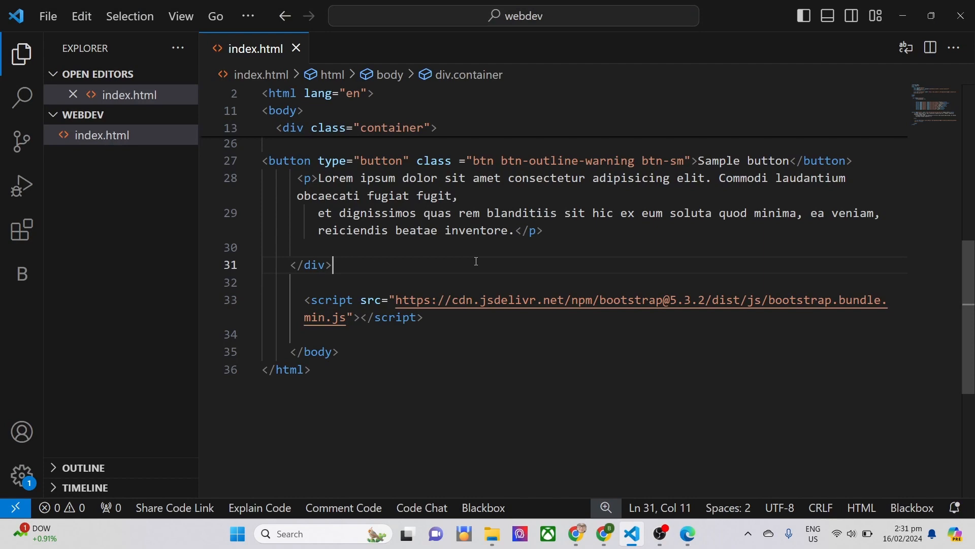
Type display-1 into the Placeholder h1's empty class attribute.
scroll("up", 3)
type("<h1 class=\"\">Placeholder</h1>")
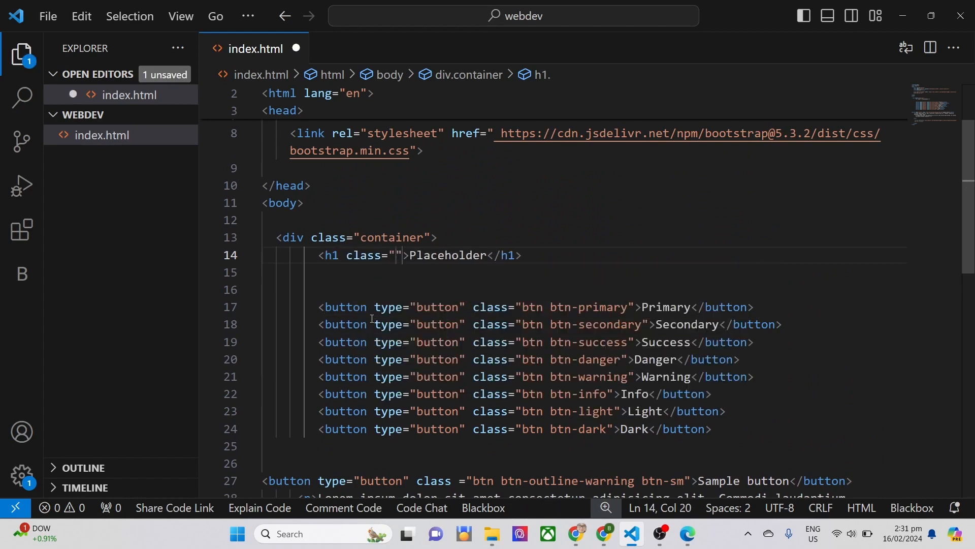
type("display-1")
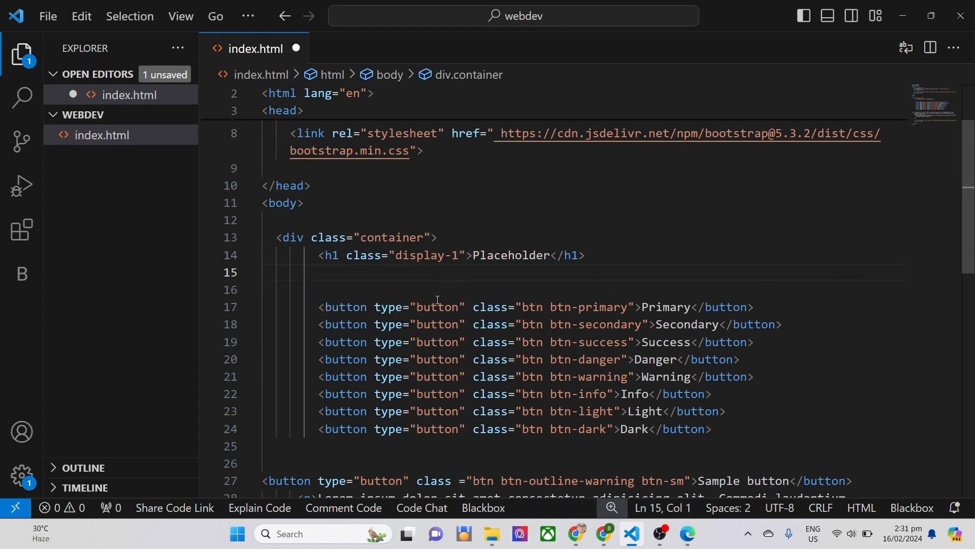
left_click(687, 533)
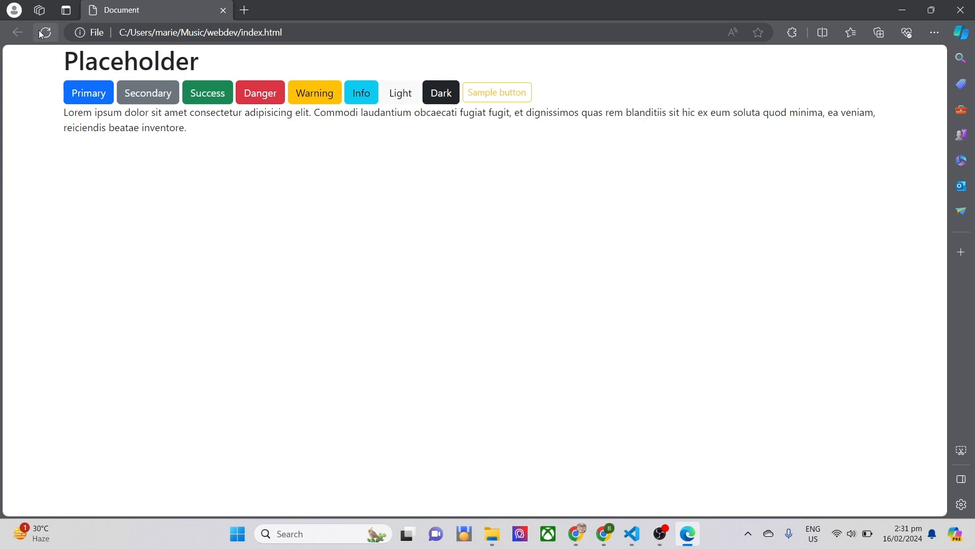
Reload the Edge preview to compare the Placeholder heading with and without display-1.
double_click(130, 61)
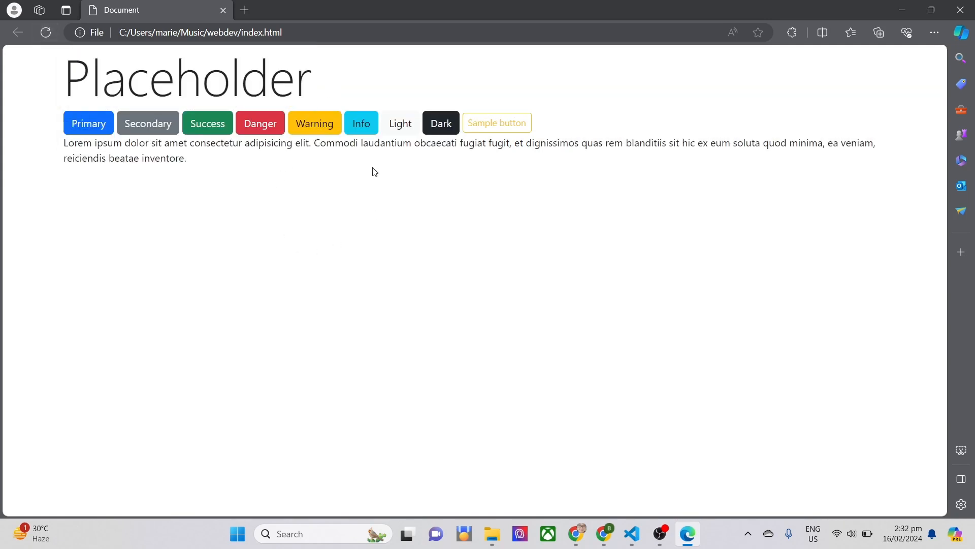
left_click(630, 539)
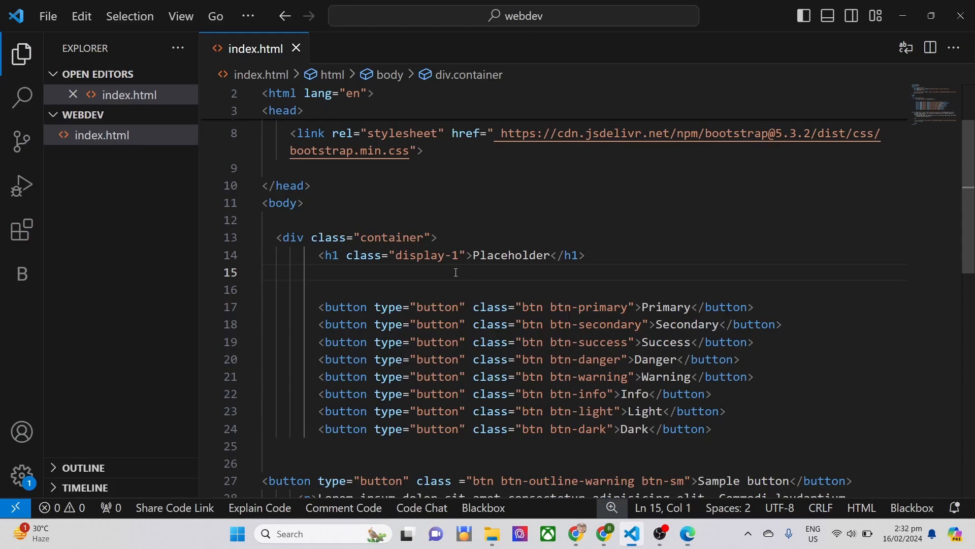
left_click(686, 533)
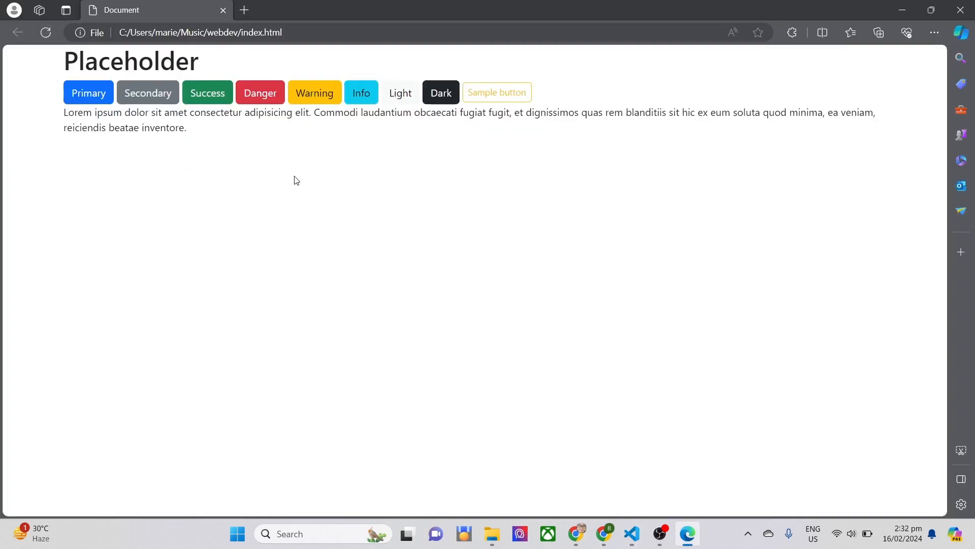
left_click(632, 534)
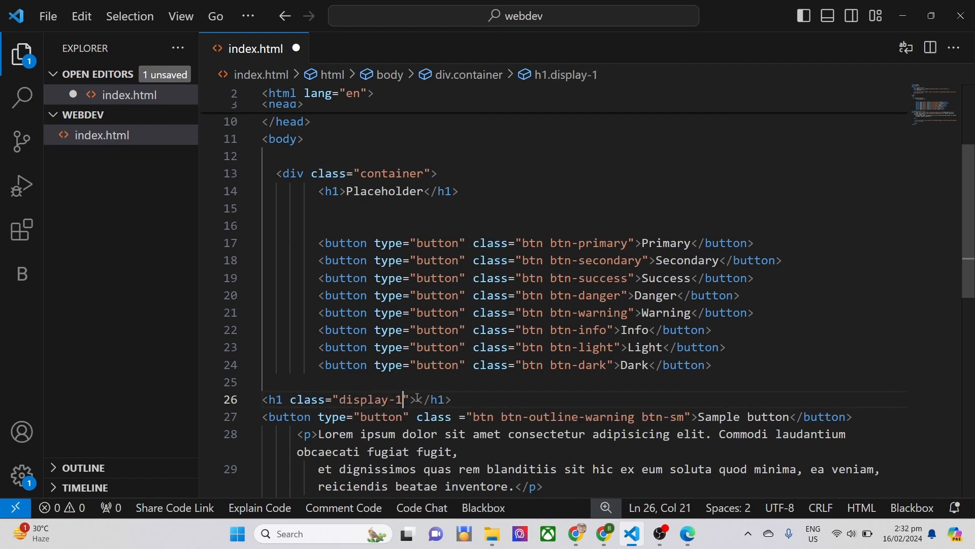
Preview the new display-1 Lorem Ipsum heading in Edge, then return to the docs.
left_click(687, 533)
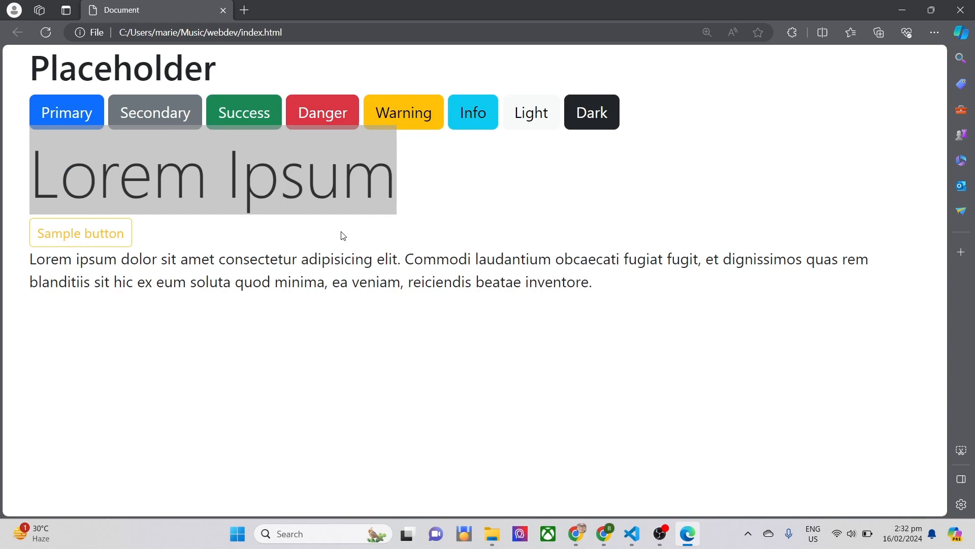
left_click(632, 533)
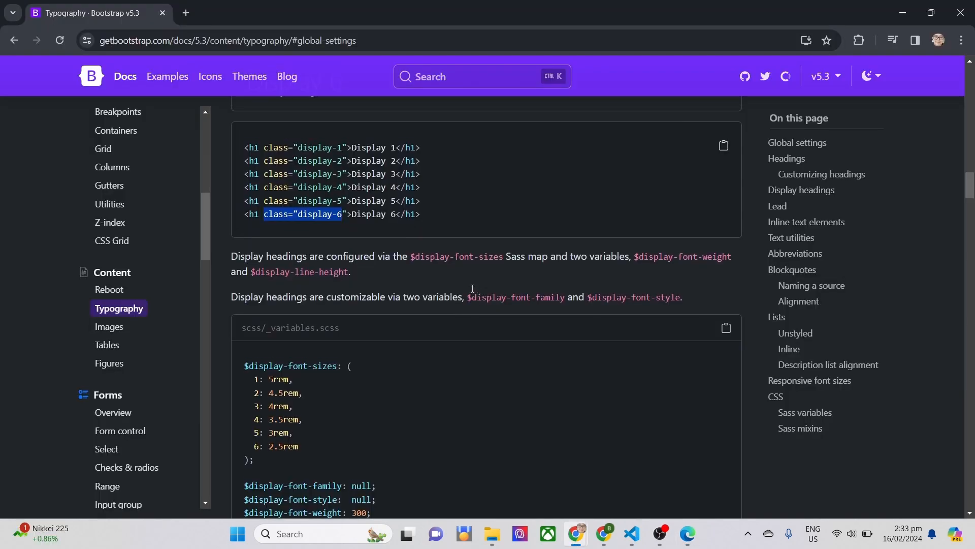
Scroll the Typography page past Display headings to the Lead section.
scroll("down", 3)
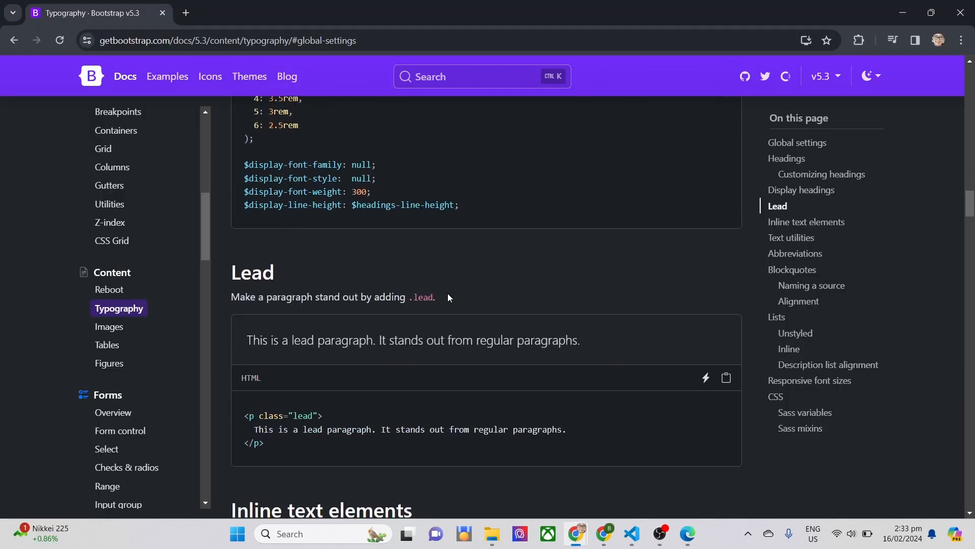
scroll("down", 3)
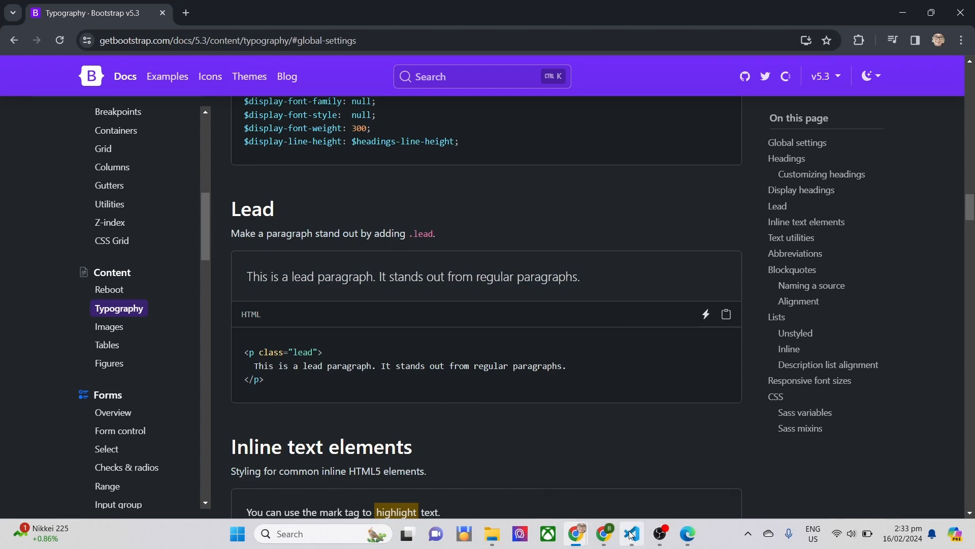
Add a lorem lead paragraph, change the heading to display-3, and preview it.
left_click(630, 537)
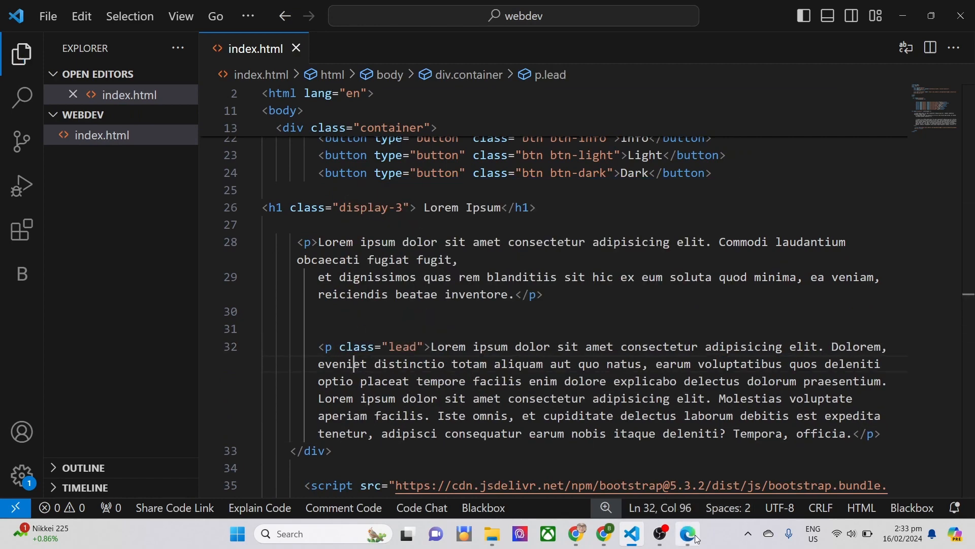
left_click(686, 534)
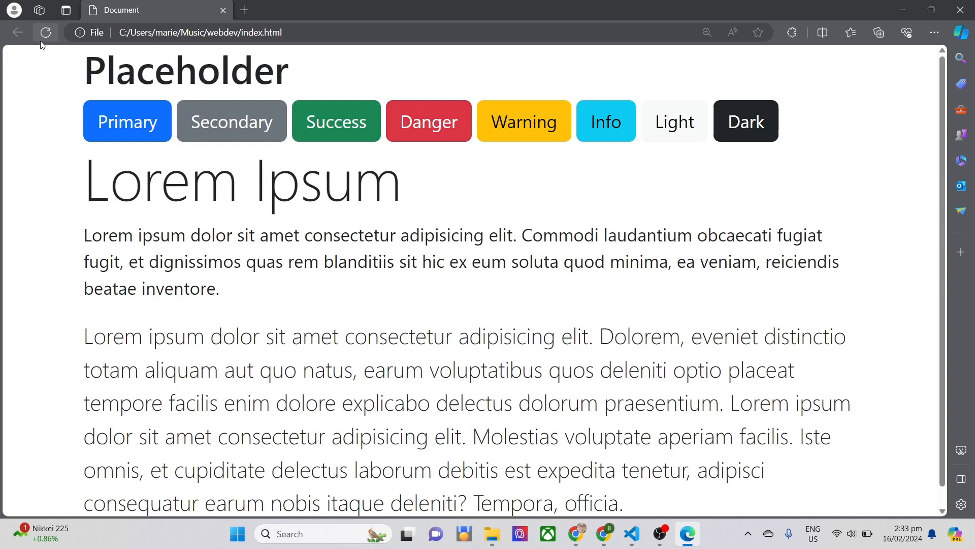
Scroll and zoom out the Edge preview to see the lead paragraph and heading.
scroll("down", 3)
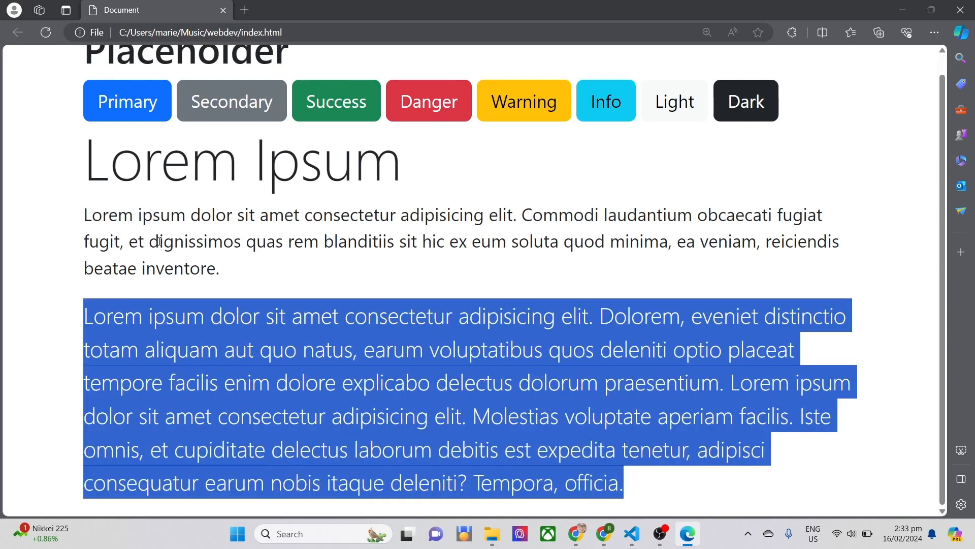
left_click(228, 298)
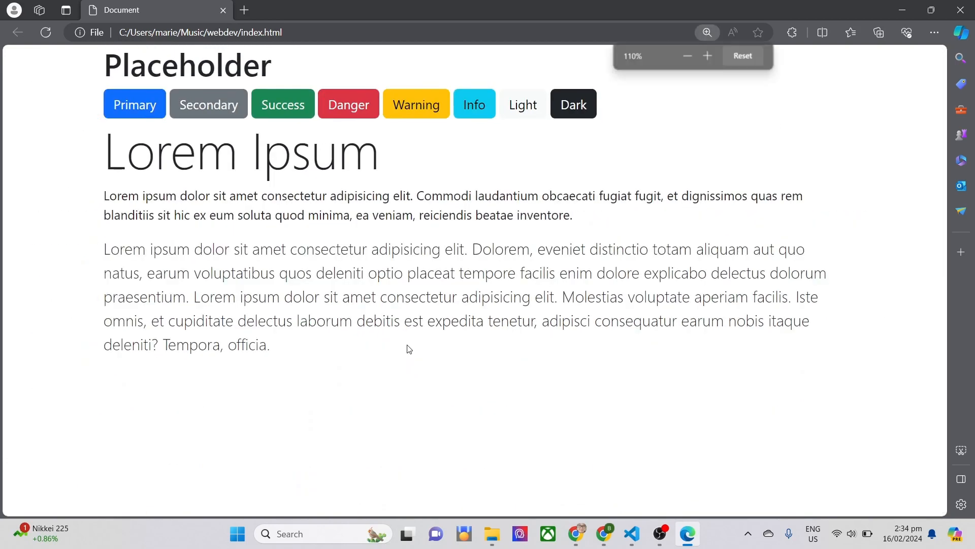
left_click(687, 55)
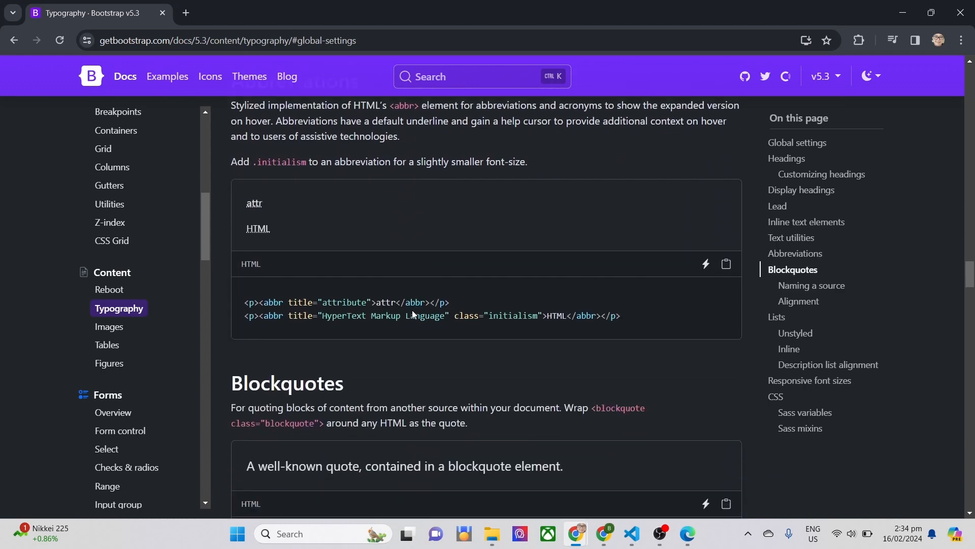
Read the Blockquotes guidance and preview the new lorem blockquote in Edge.
scroll("down", 3)
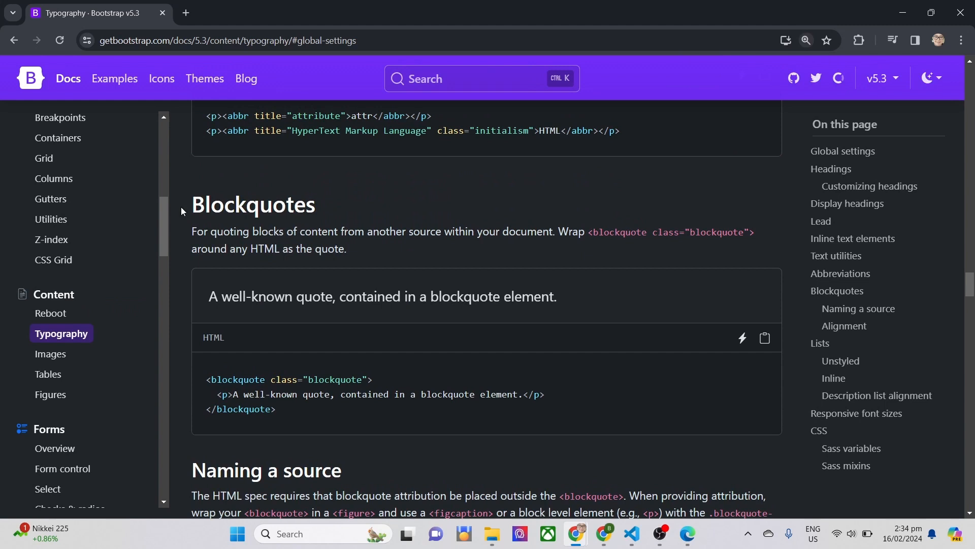
mouse_move(270, 403)
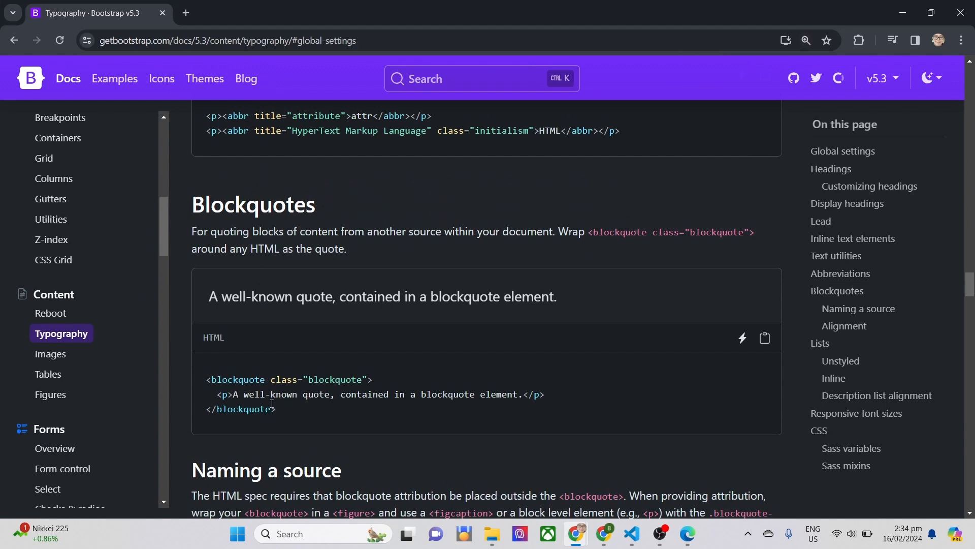
mouse_move(242, 396)
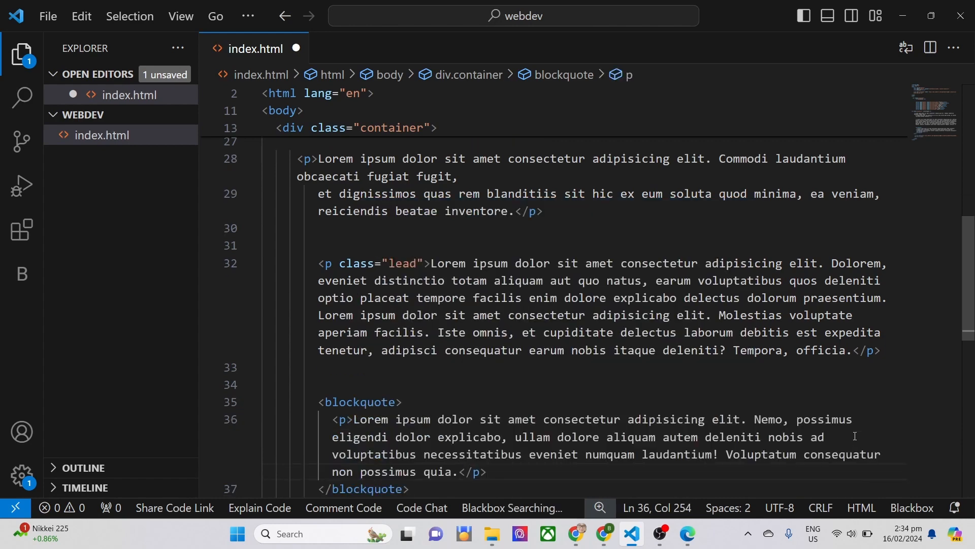
left_click(686, 538)
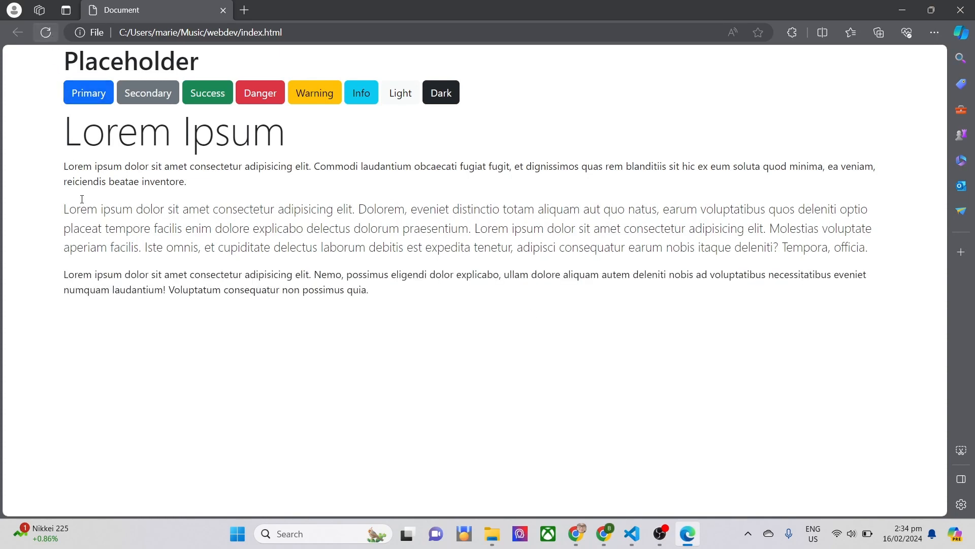
left_click(612, 539)
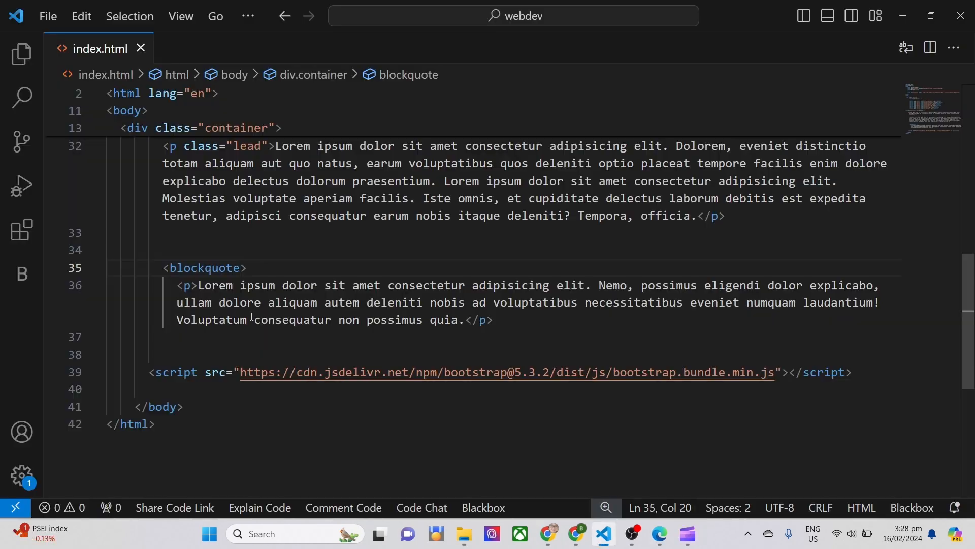
Add class="blockquote" to the blockquote tag and check the larger quote in Edge.
type("class=\"")
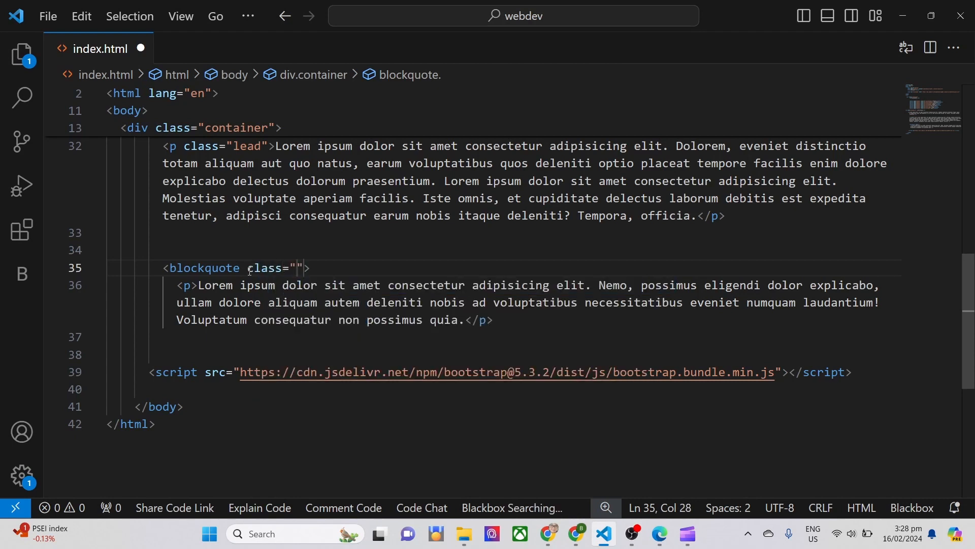
type("blockquote")
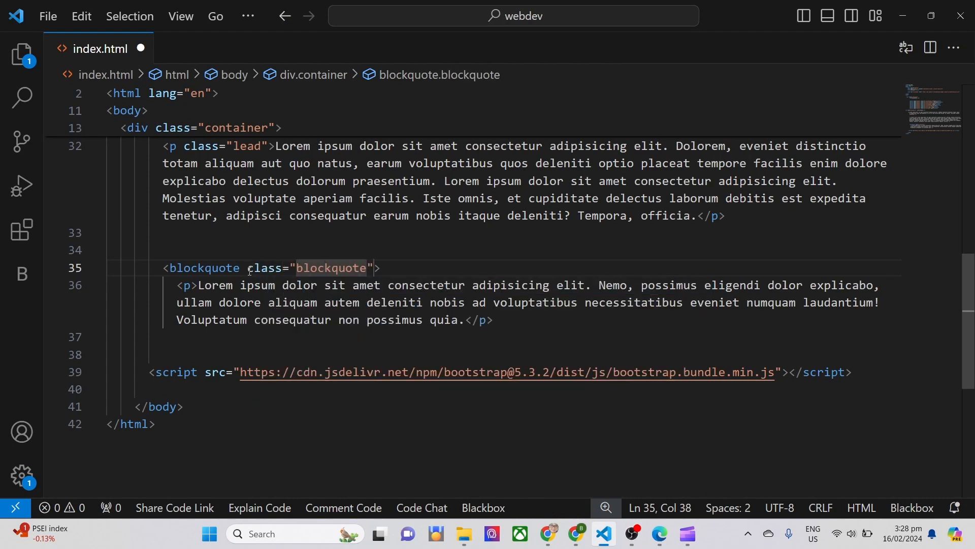
left_click(106, 232)
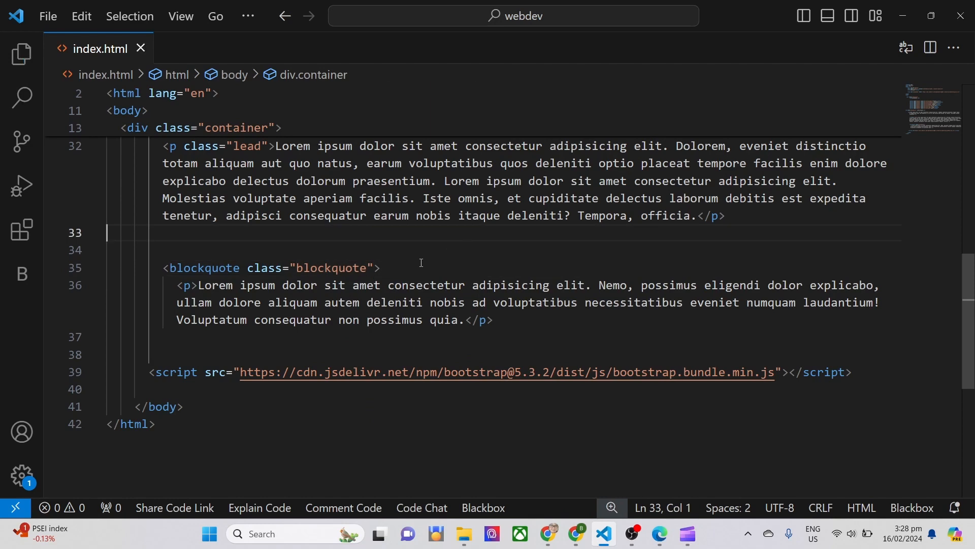
left_click(658, 533)
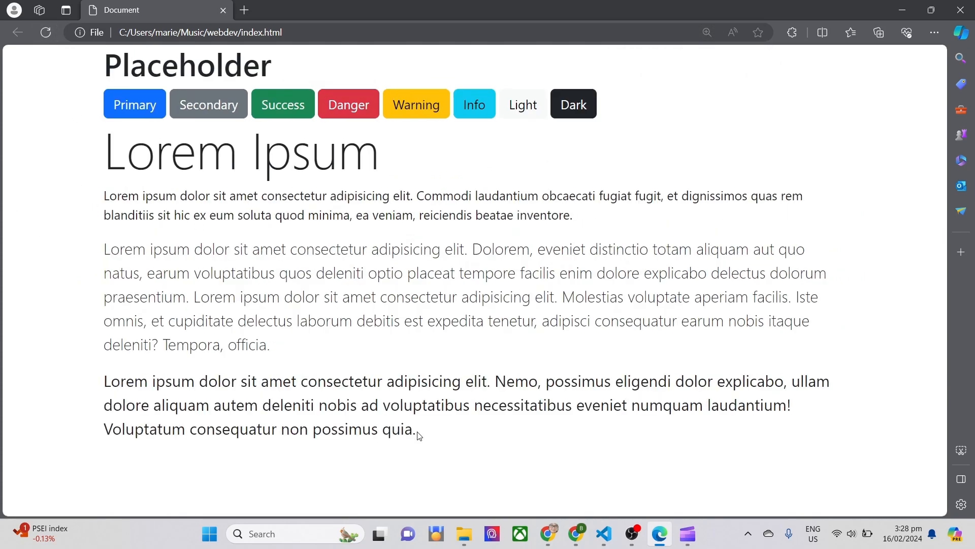
mouse_move(257, 371)
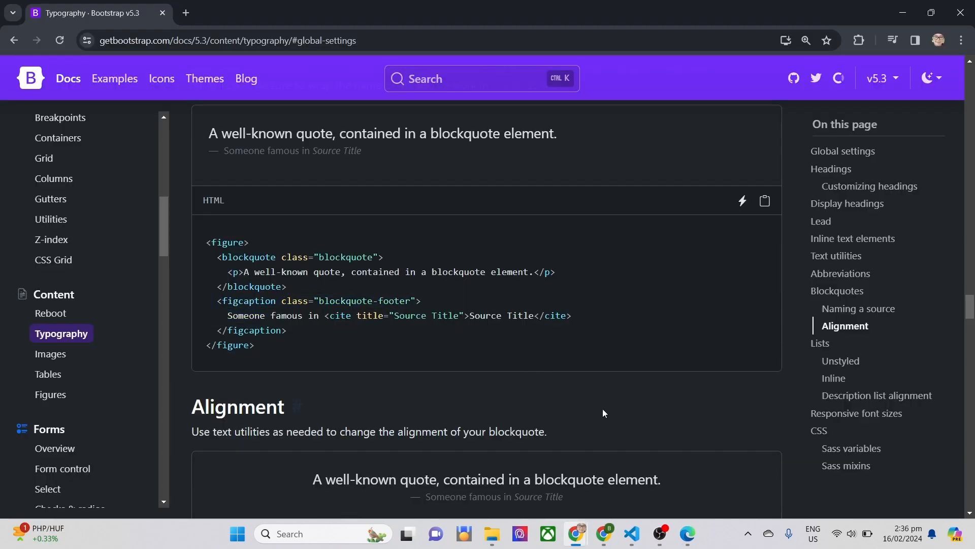
Add a blockquote-footer figcaption reading 'mr nobody' below the quote.
left_click(604, 538)
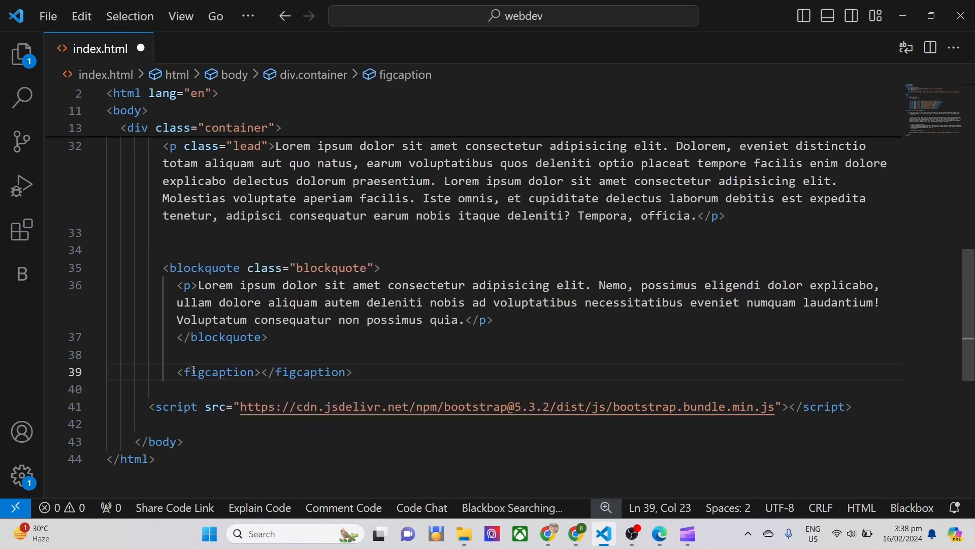
type("class=\"\">")
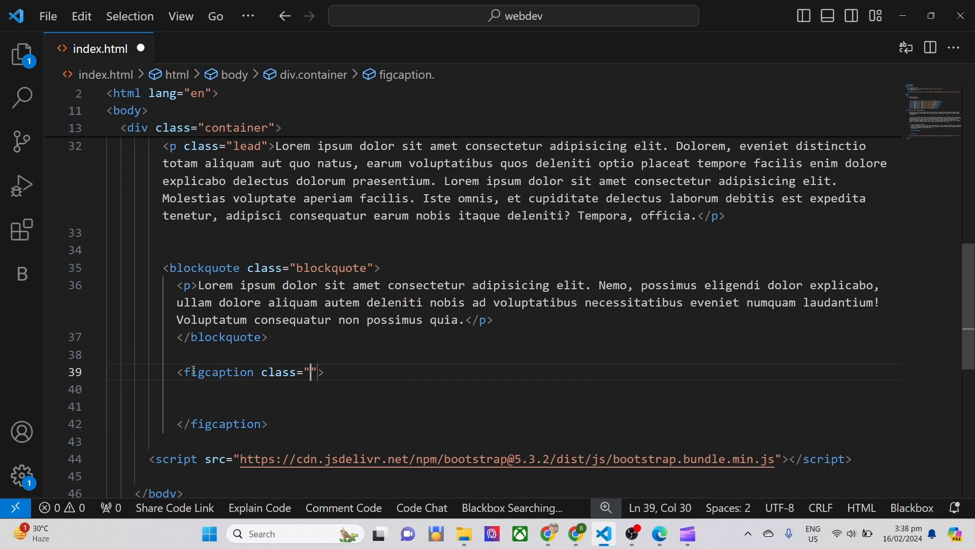
type("blockquote-footer")
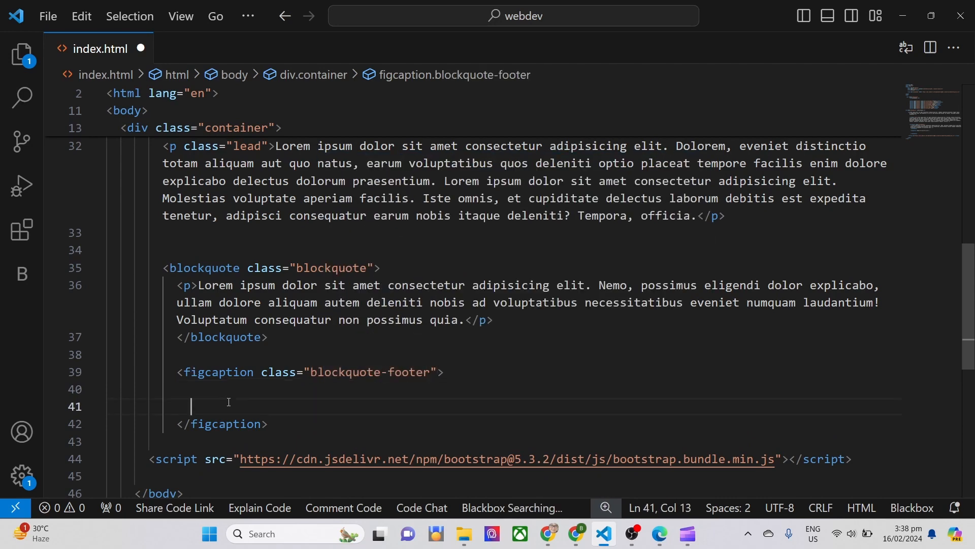
type("mr nobody")
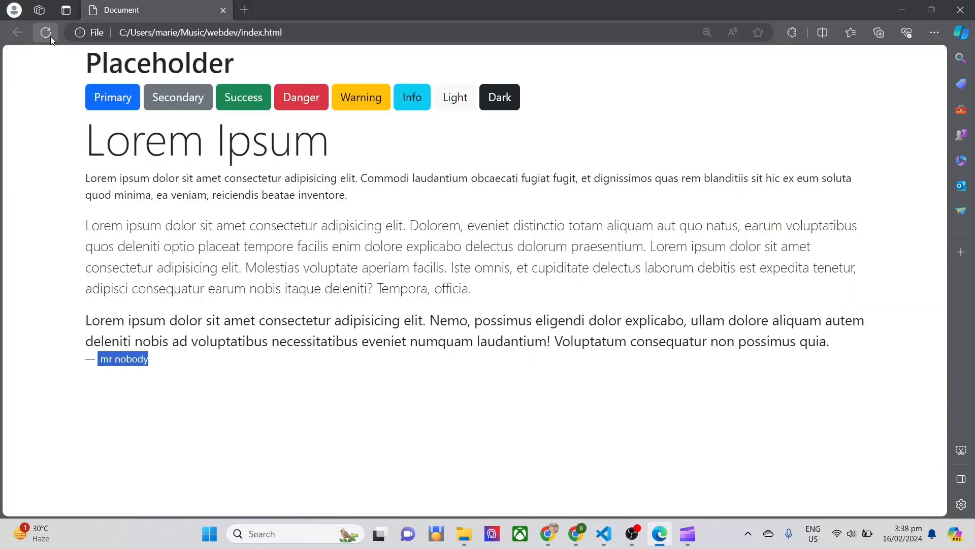
left_click(46, 33)
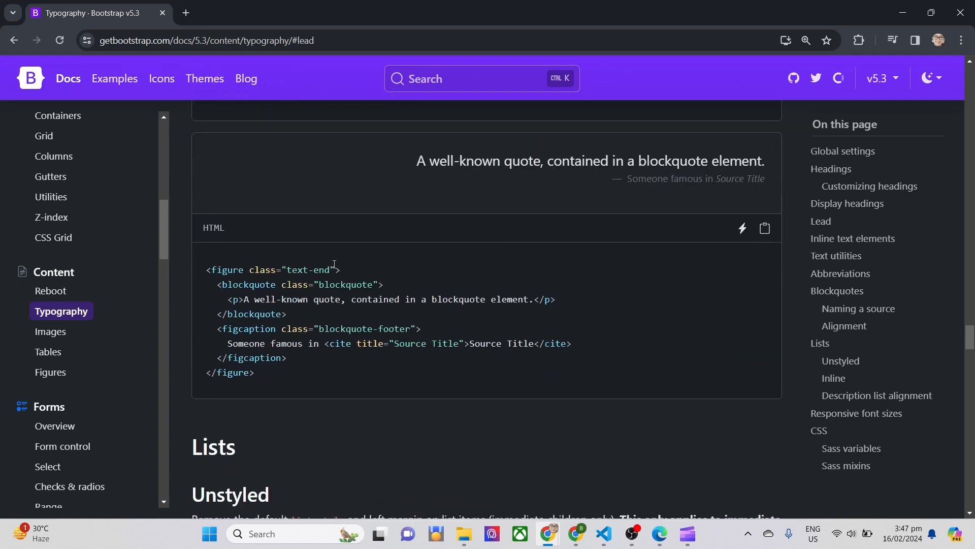
Review Bootstrap's text-center and text-end blockquote alignment examples in the Typography docs.
double_click(307, 269)
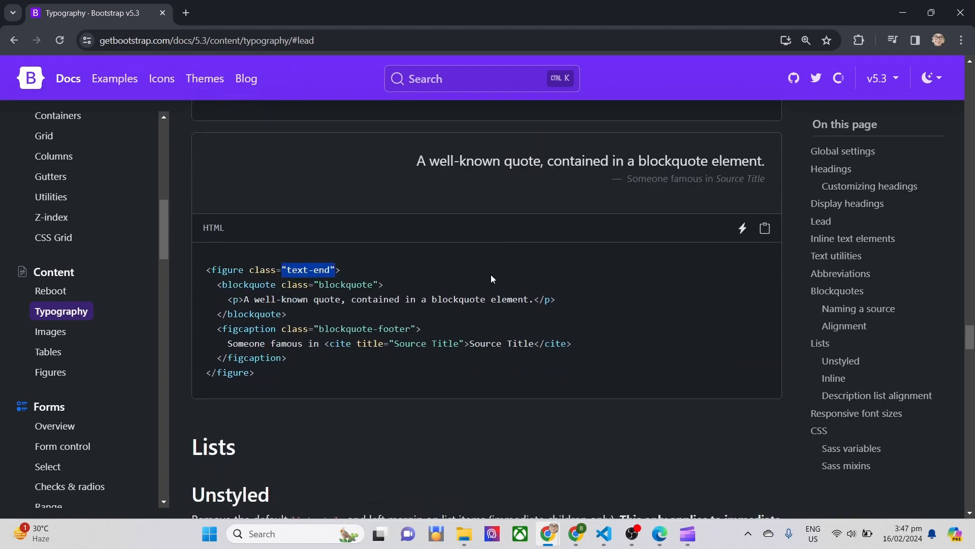
scroll("down", 3)
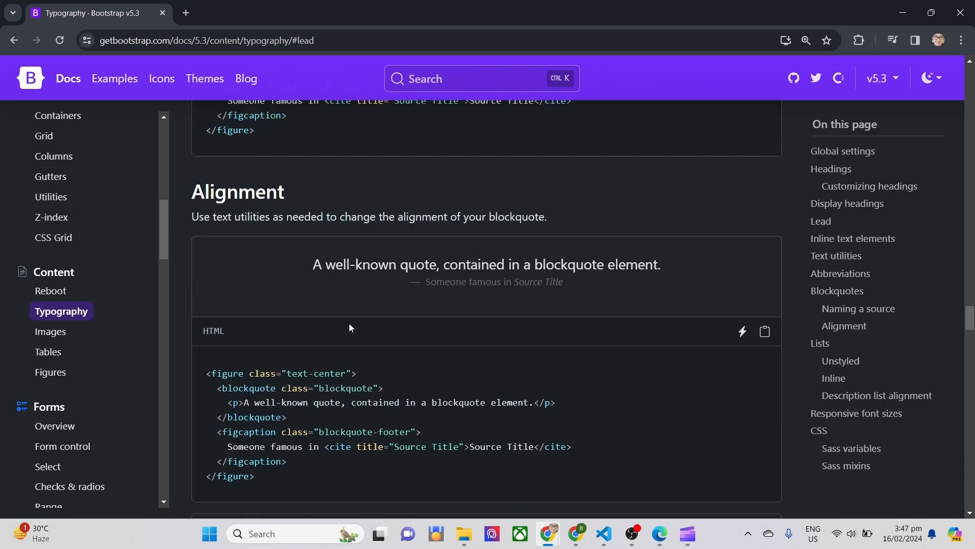
scroll("down", 3)
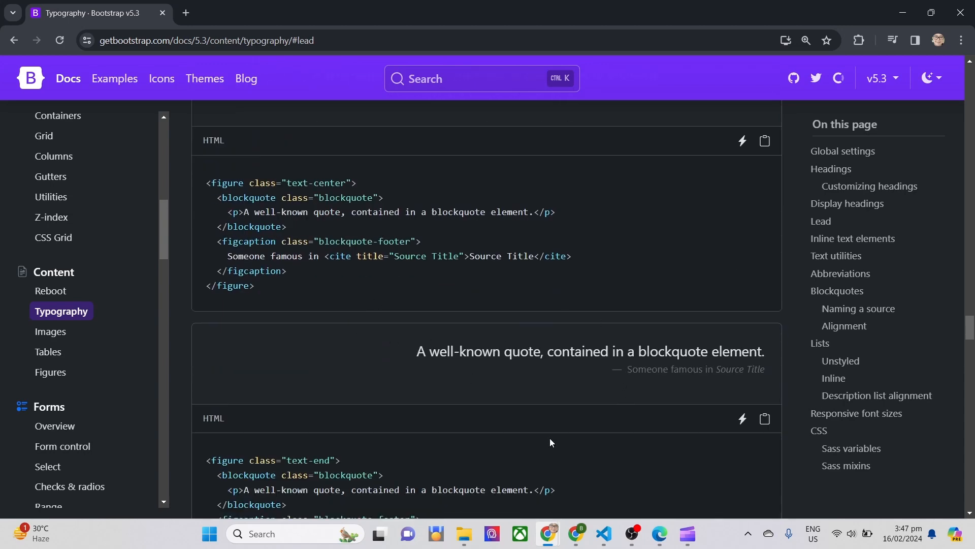
left_click(602, 538)
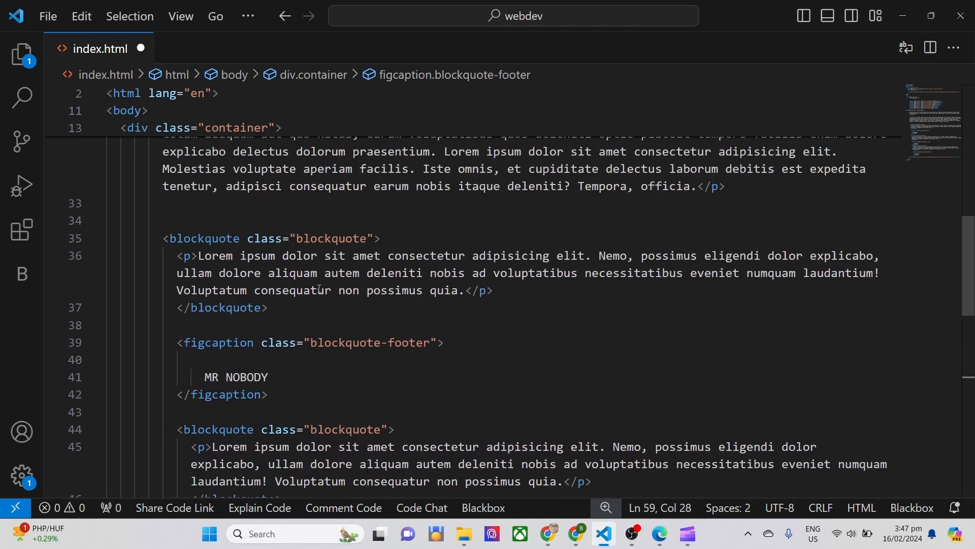
Add the text-center class to the second blockquote's class attribute.
left_click(388, 301)
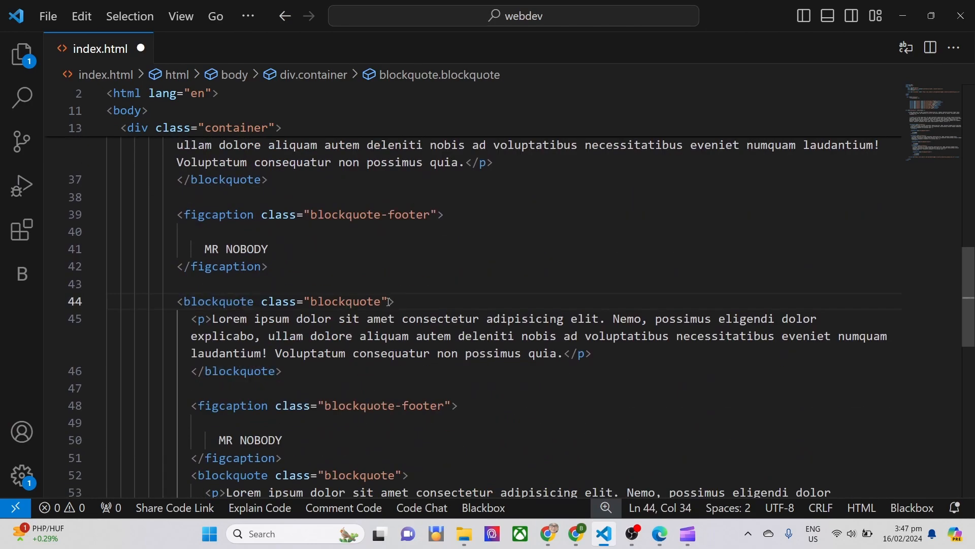
type("text-")
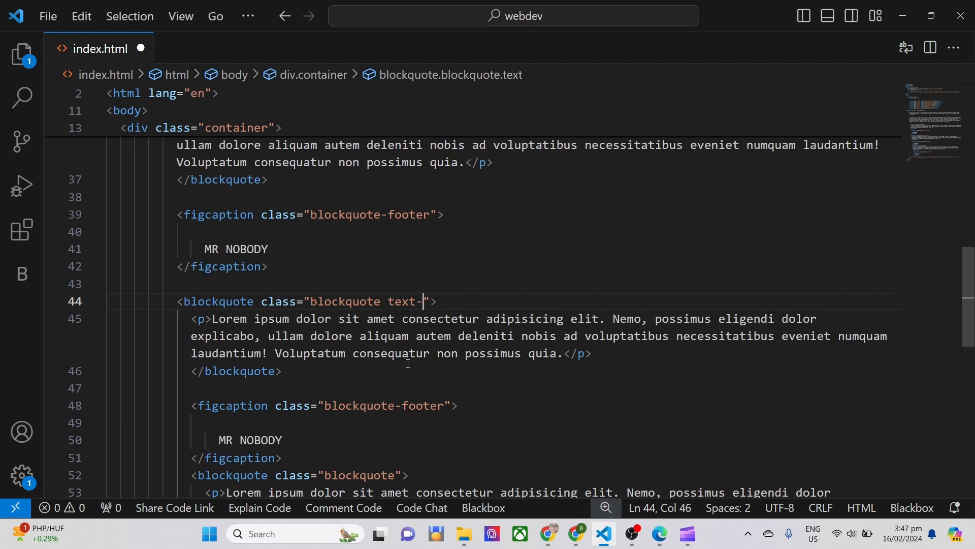
type("ce")
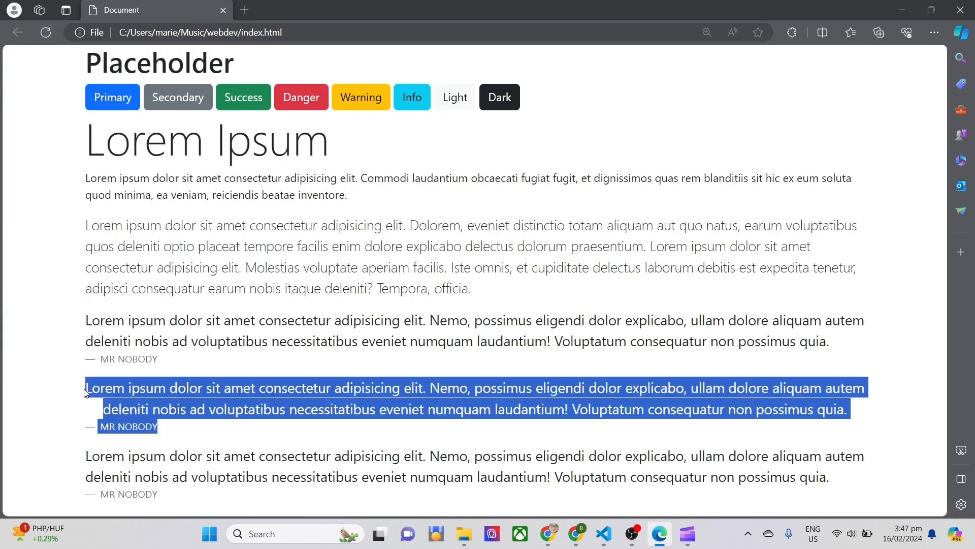
Zoom out in Edge to confirm the centred middle quote, then restore full size.
key("ctrl+minus")
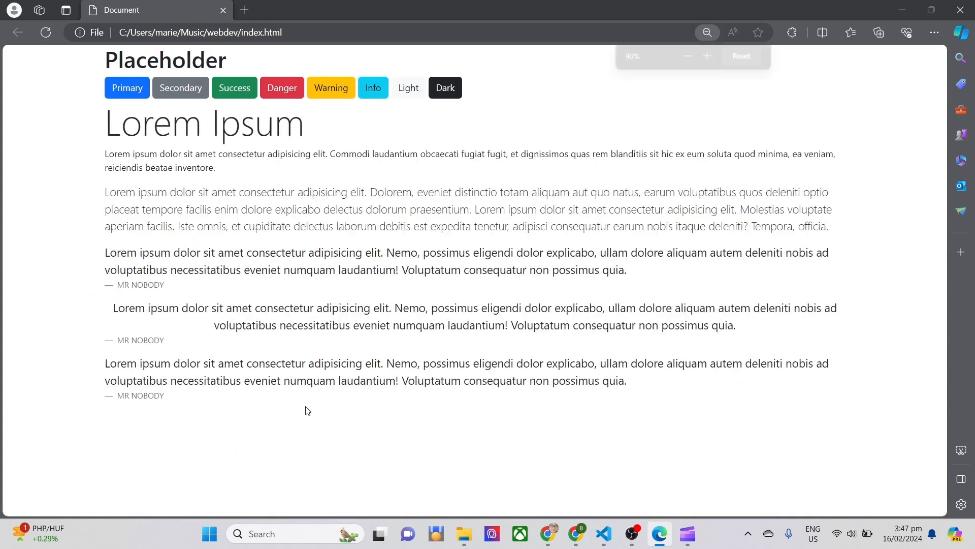
left_click(706, 56)
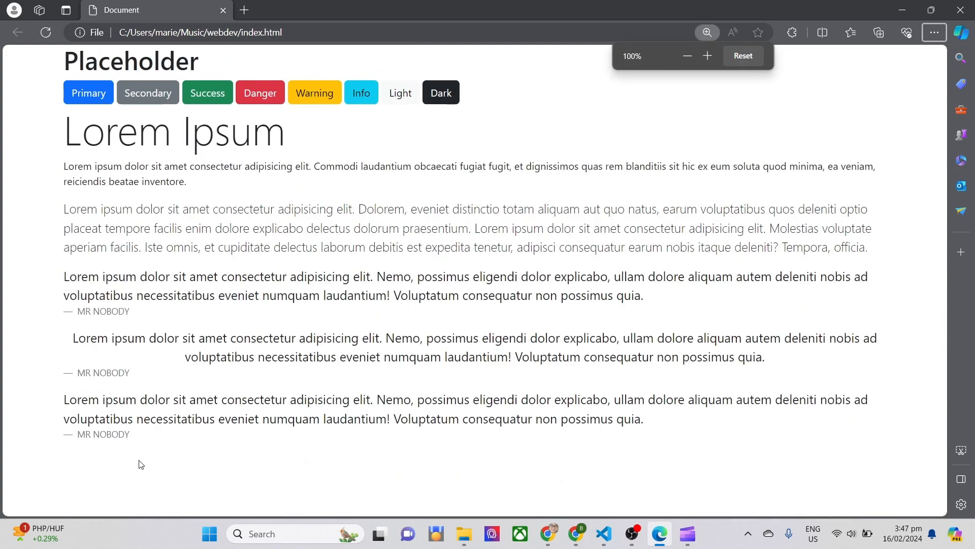
left_click(603, 533)
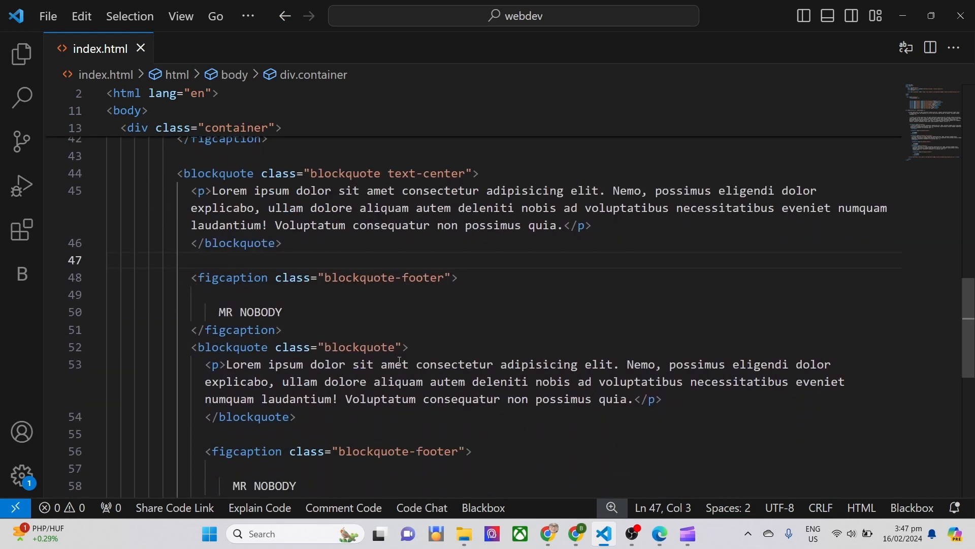
Add text-end to the third blockquote and preview its right alignment in Edge.
type("text-end")
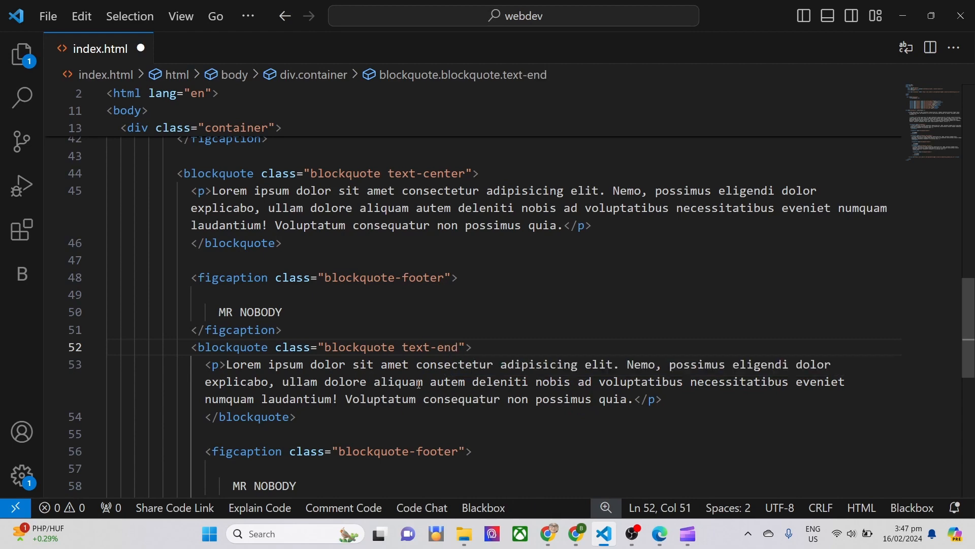
left_click(657, 534)
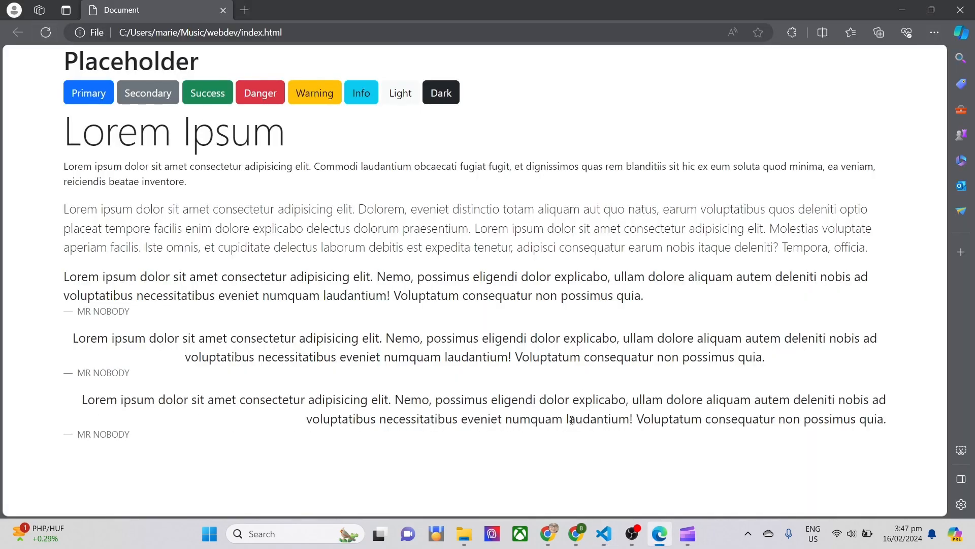
left_click(602, 533)
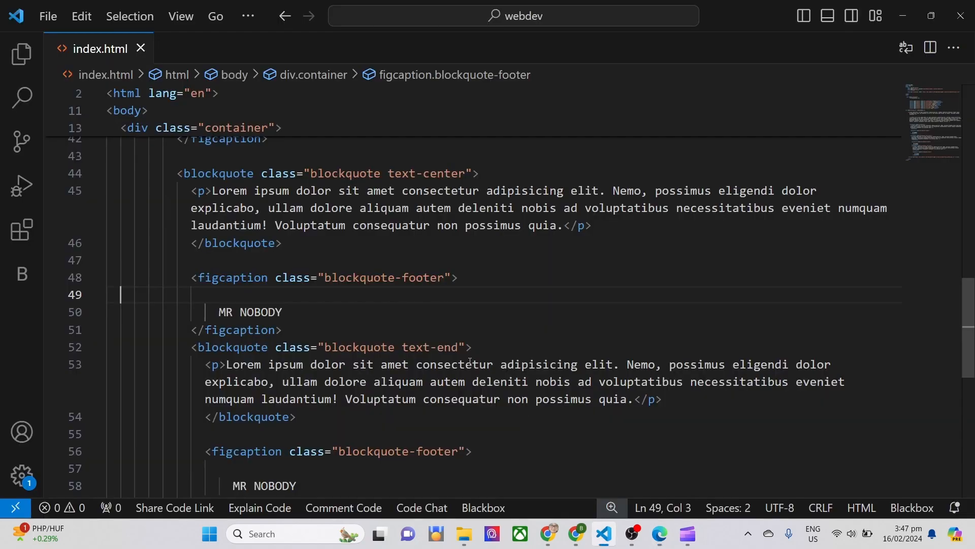